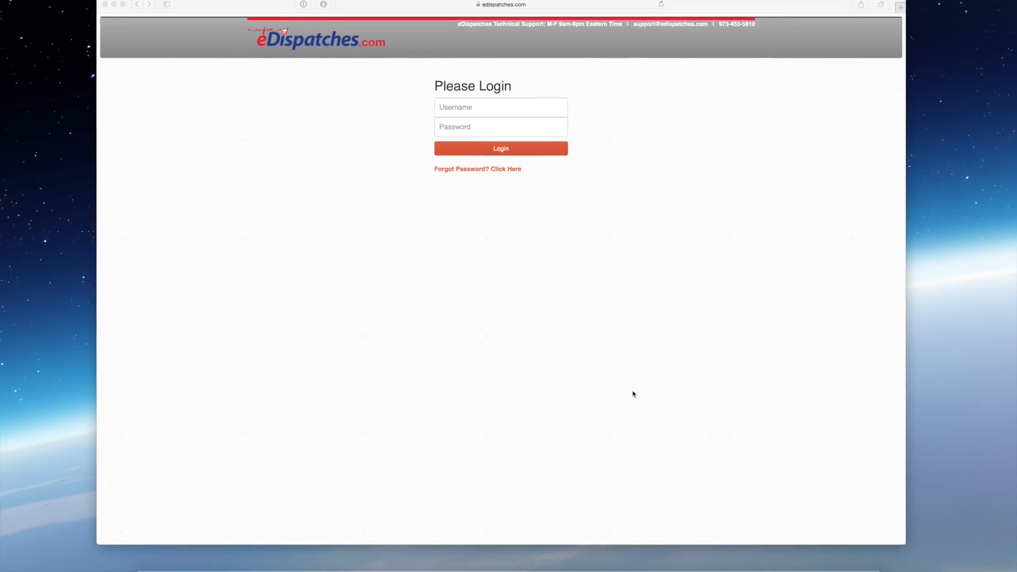
Log in to the eDispatches portal with the entered username and password.
{"action": "left_click", "coordinate": [500, 148]}
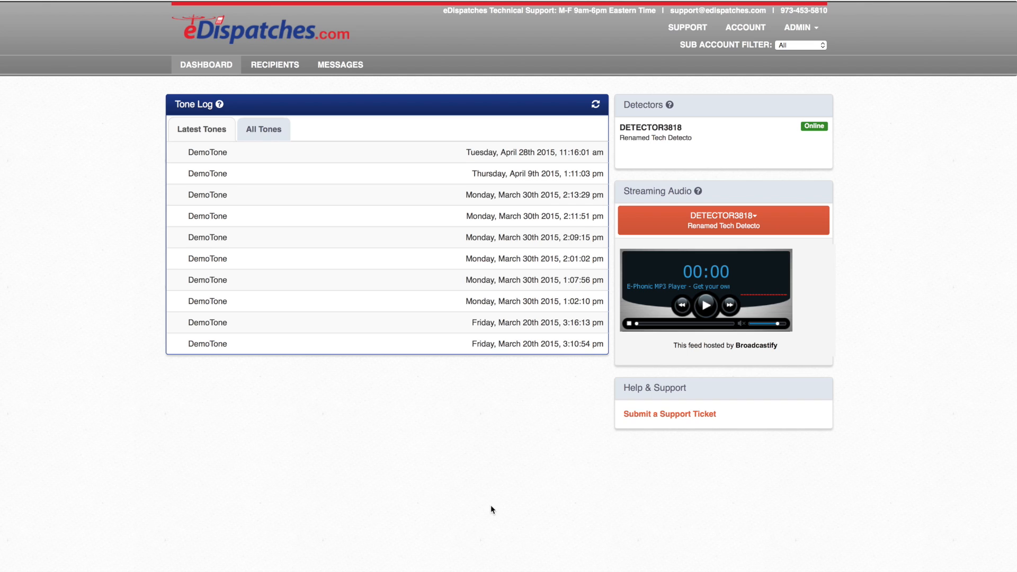
{"action": "mouse_move", "coordinate": [482, 505]}
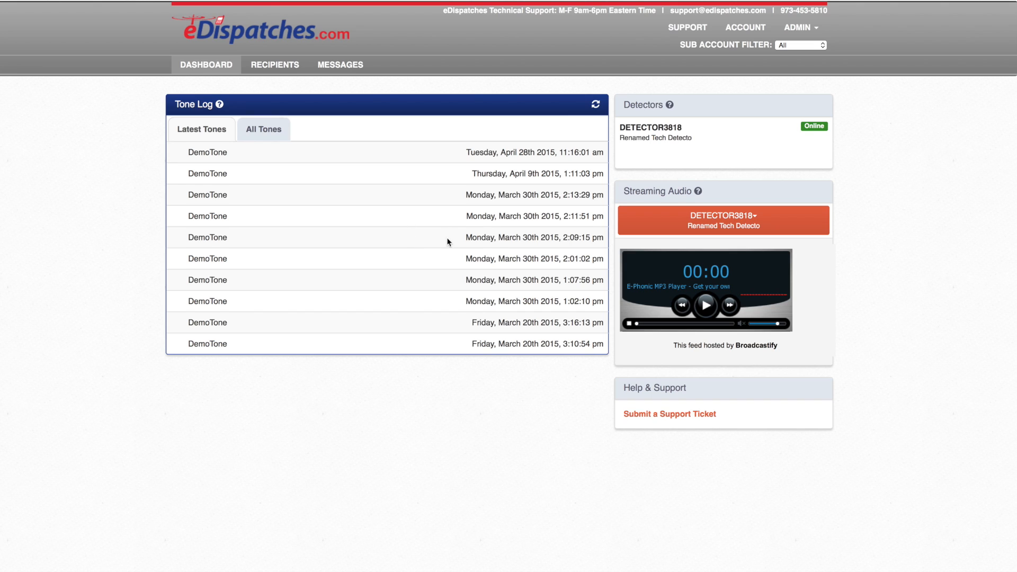
{"action": "mouse_move", "coordinate": [279, 75]}
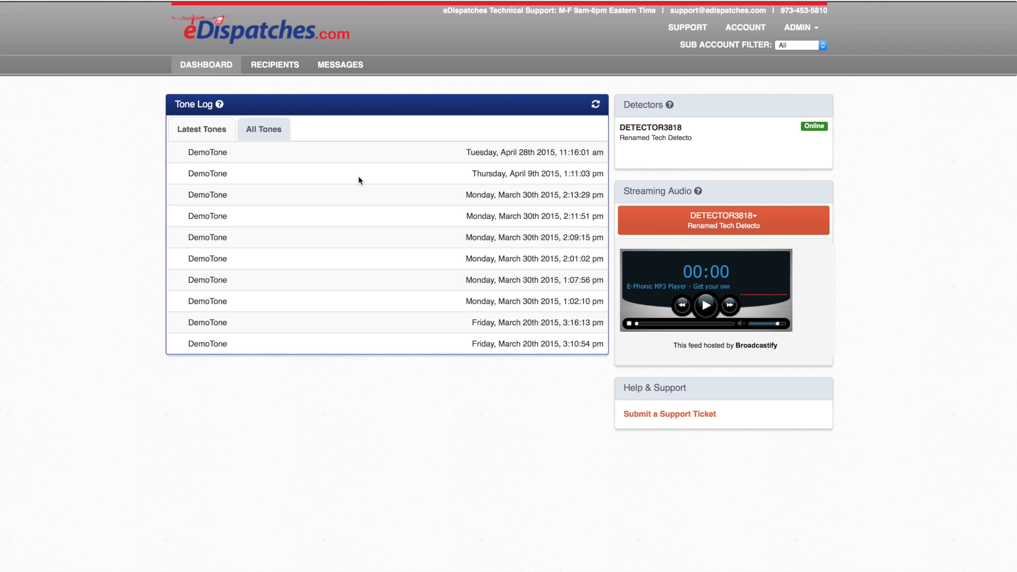
{"action": "mouse_move", "coordinate": [757, 315]}
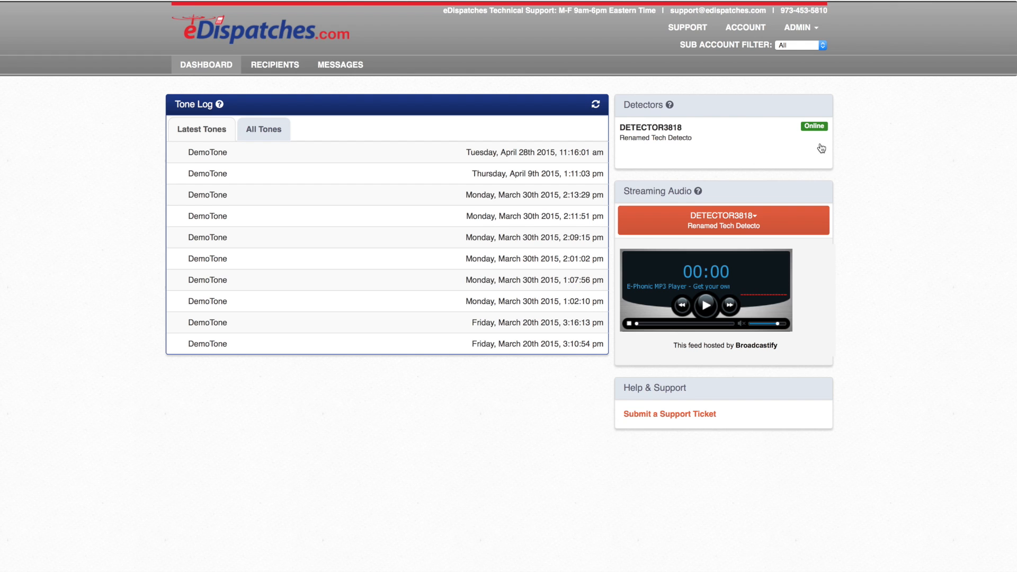
Check the dashboard tone log and detector status, then view the six recipients.
{"action": "left_click", "coordinate": [275, 64]}
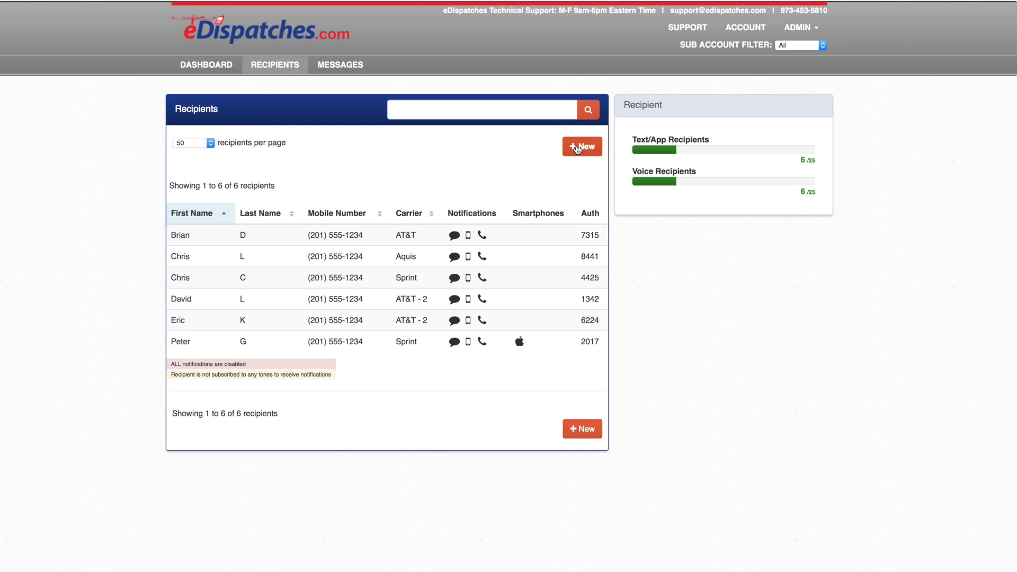
{"action": "left_click", "coordinate": [580, 146]}
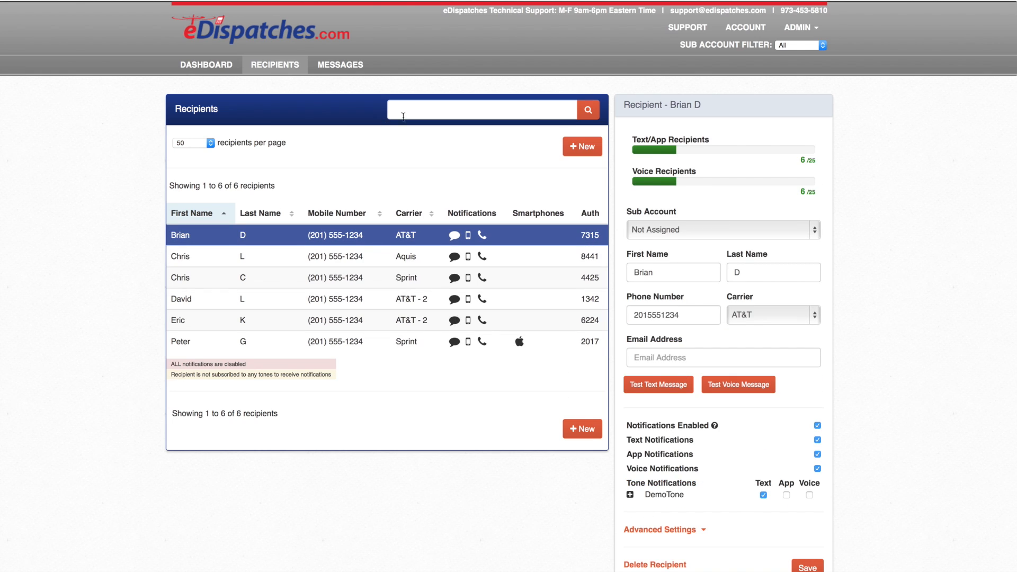
{"action": "left_click", "coordinate": [482, 109]}
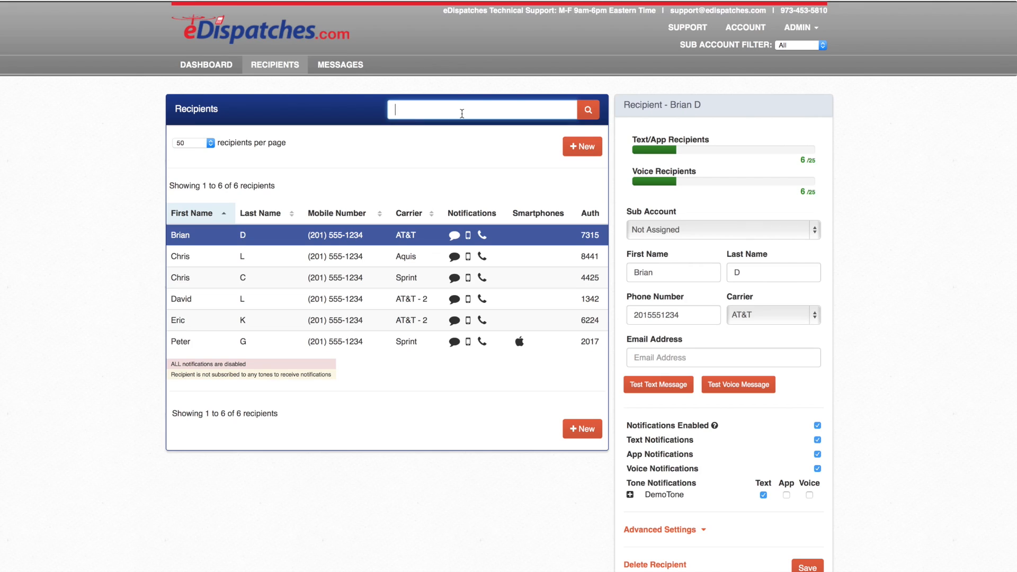
{"action": "type", "text": "D"}
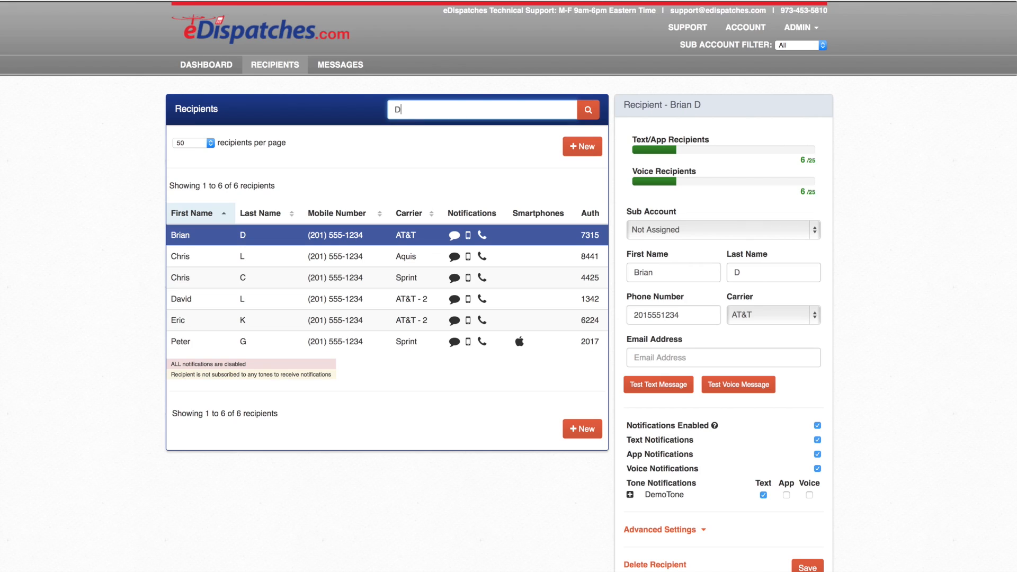
{"action": "type", "text": "avid"}
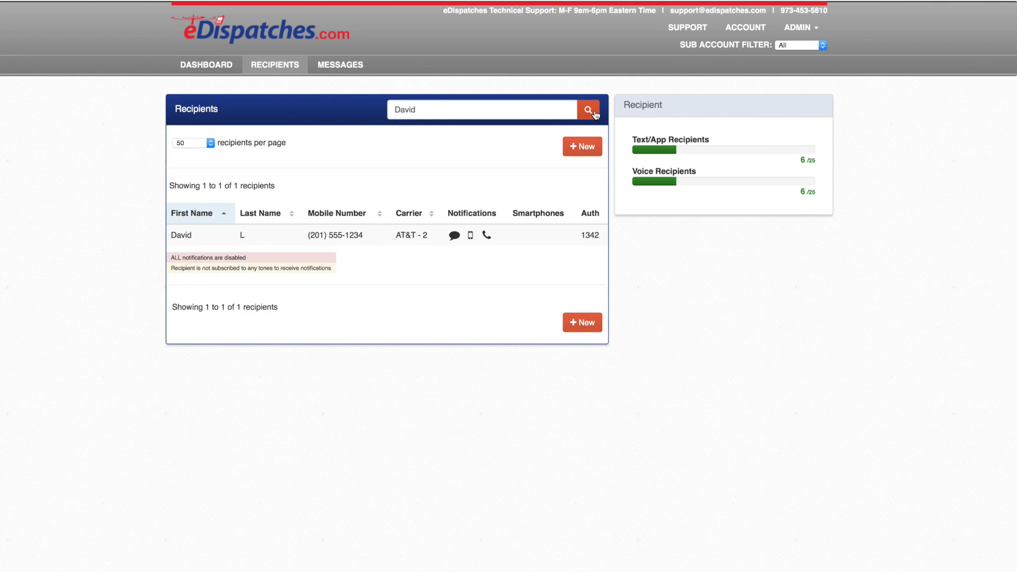
{"action": "left_click", "coordinate": [340, 65]}
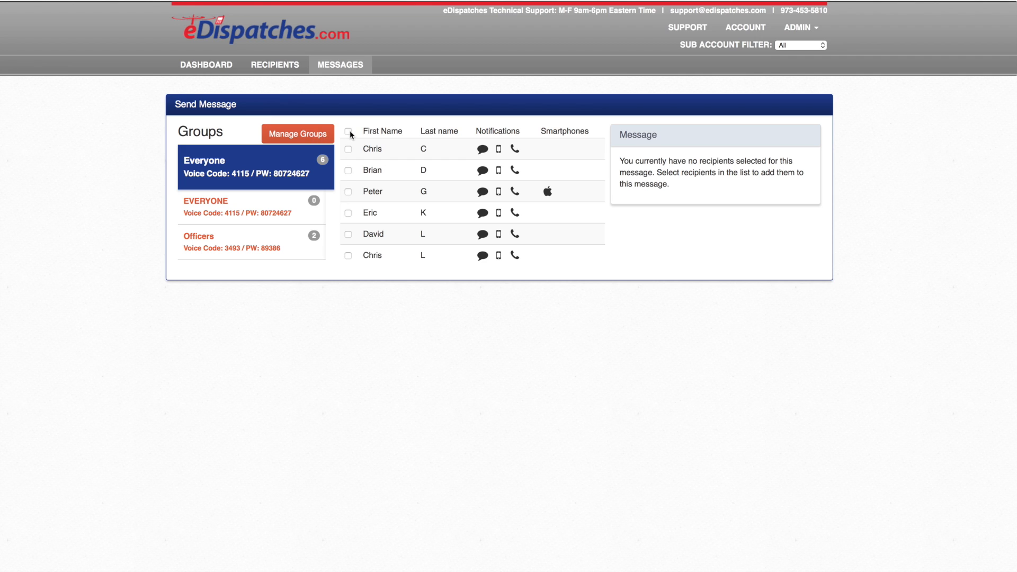
{"action": "left_click", "coordinate": [347, 131]}
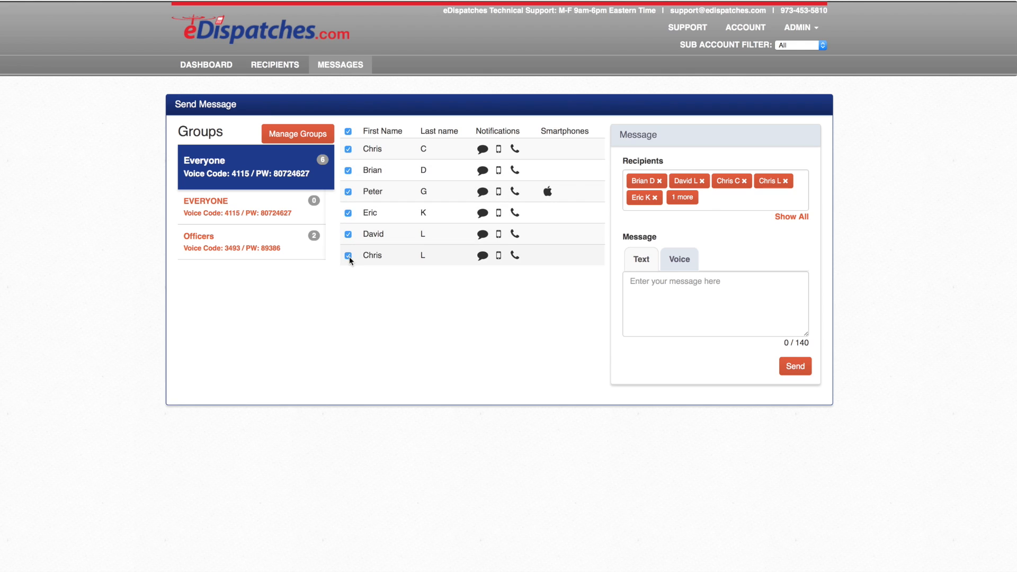
{"action": "left_click", "coordinate": [347, 234]}
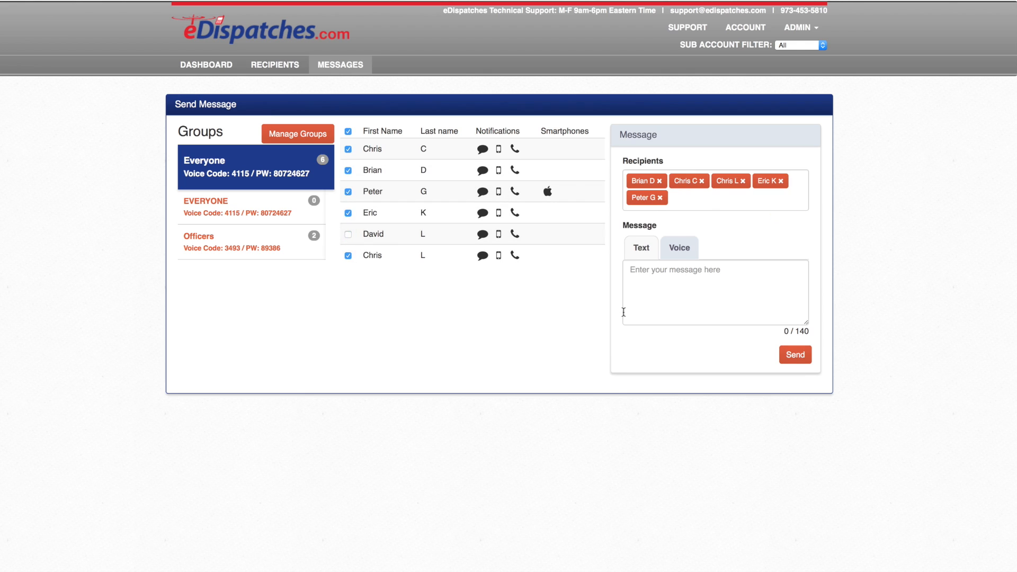
{"action": "left_click", "coordinate": [713, 292]}
{"action": "type", "text": "We have"}
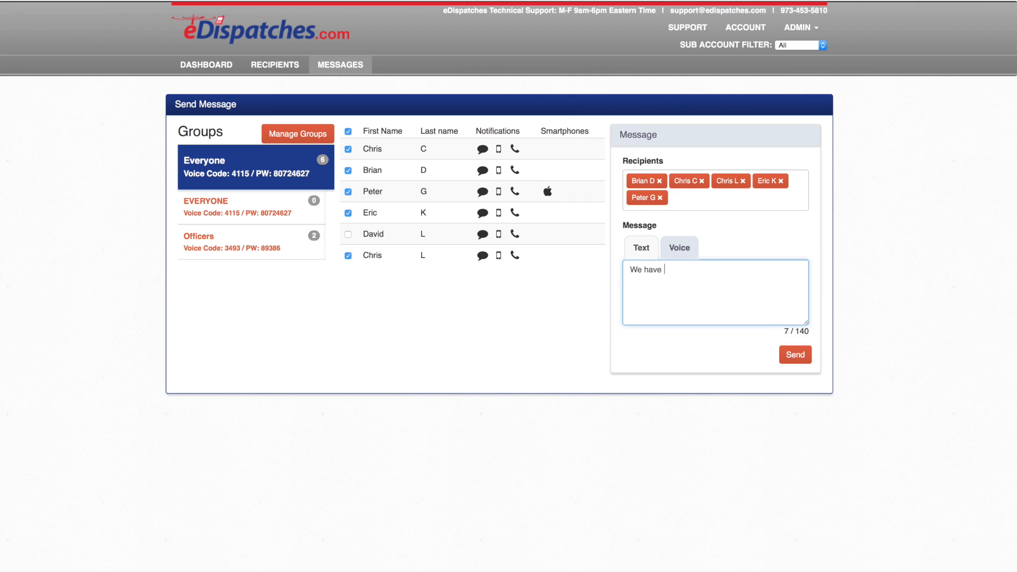
{"action": "type", "text": "a company drill tonight @"}
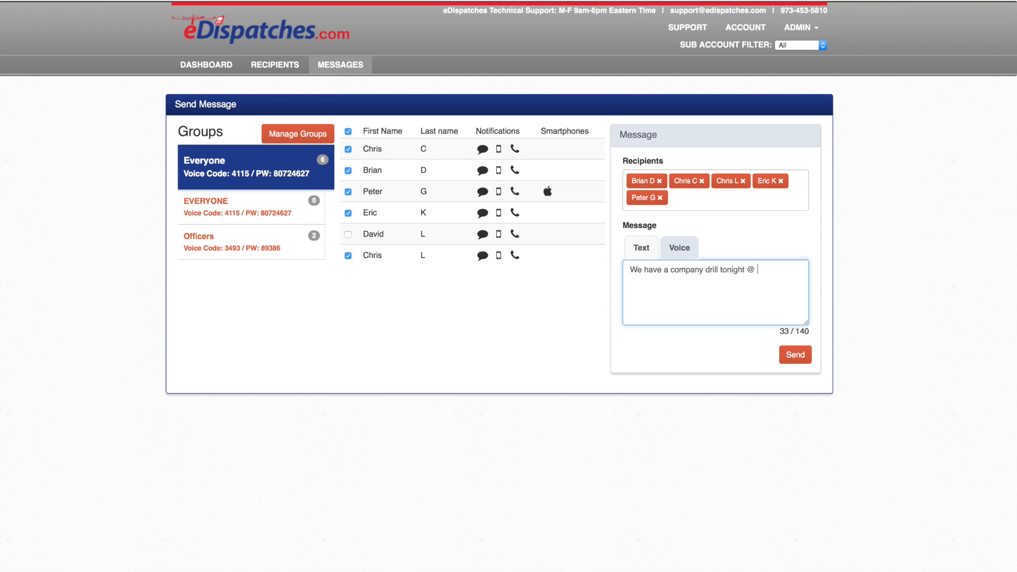
{"action": "type", "text": "19:00/"}
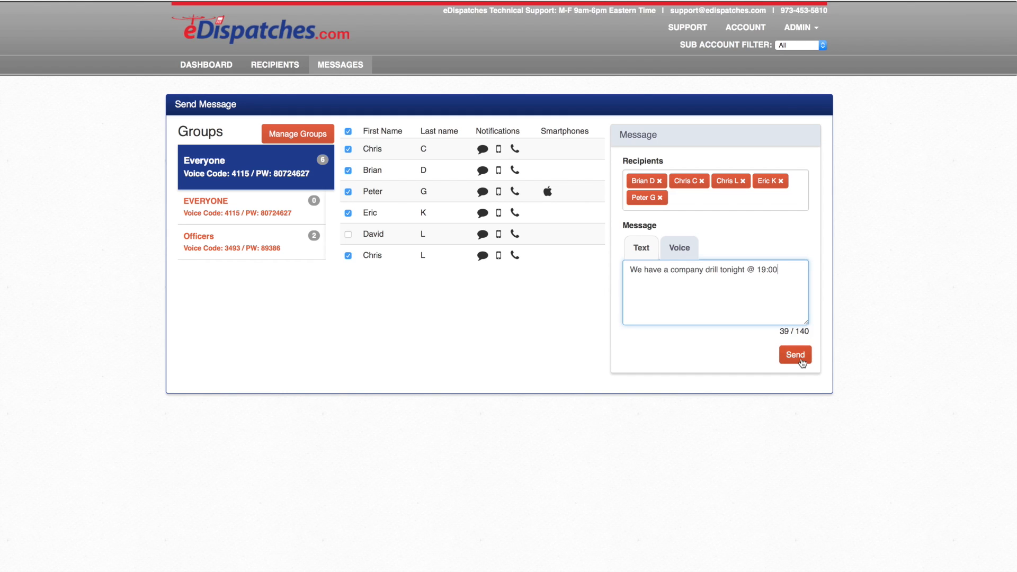
{"action": "left_click", "coordinate": [795, 355]}
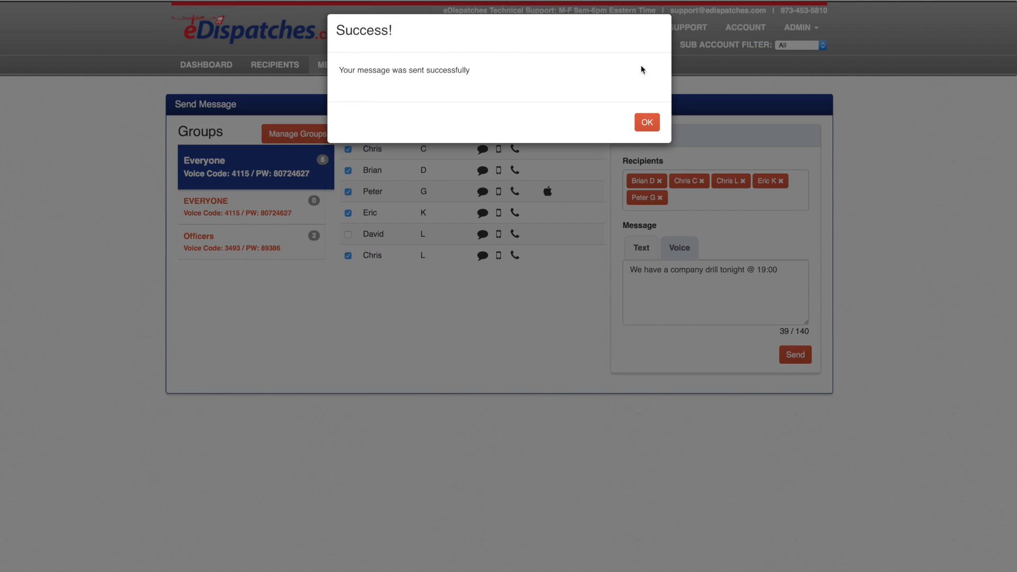
{"action": "left_click", "coordinate": [645, 123]}
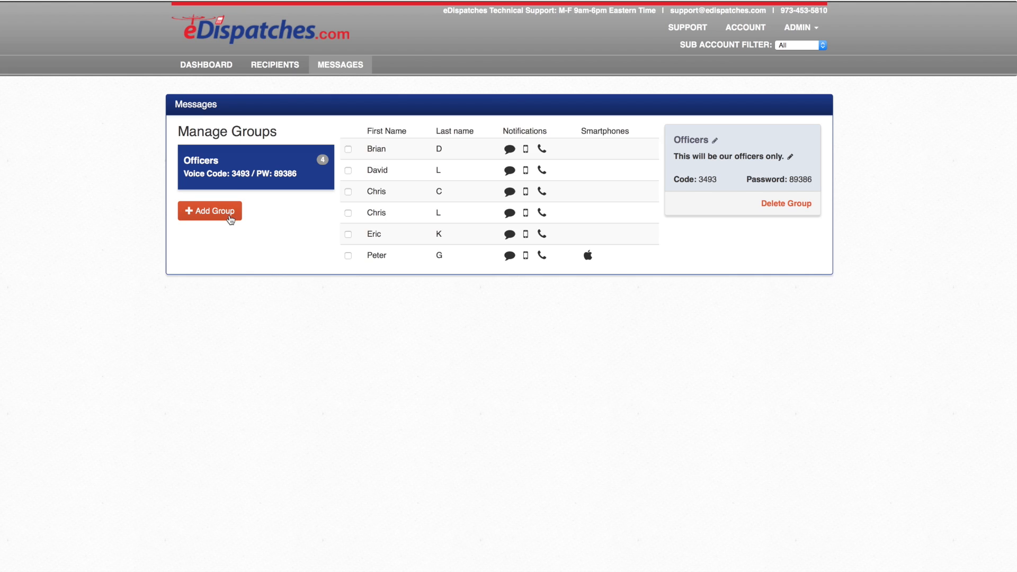
{"action": "left_click", "coordinate": [209, 211]}
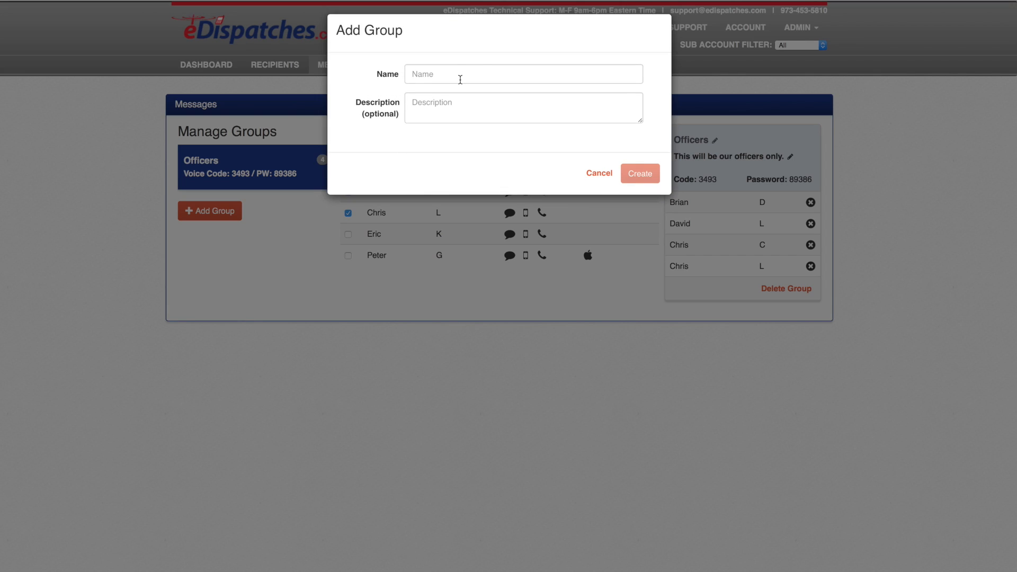
{"action": "type", "text": "Captains"}
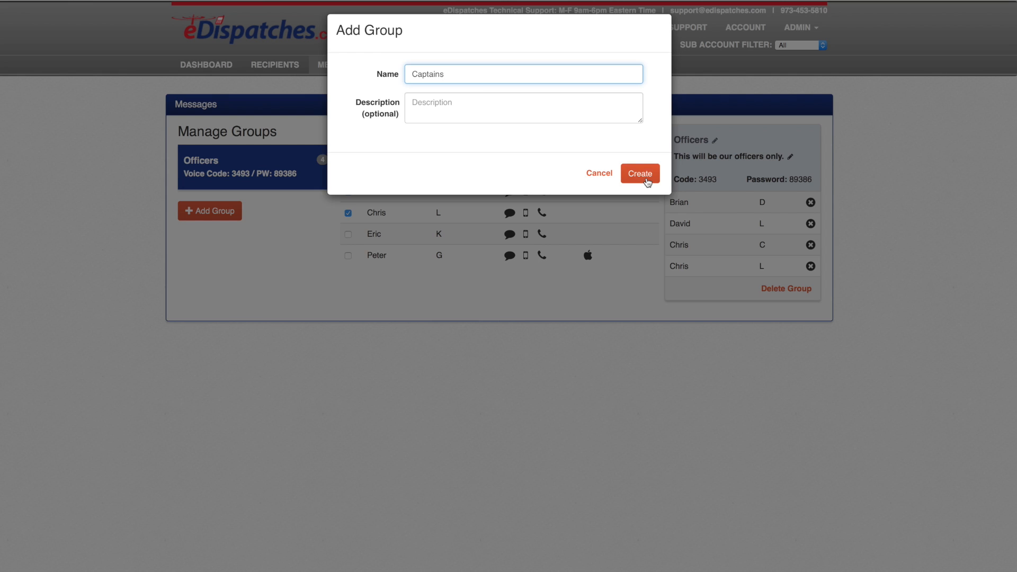
{"action": "left_click", "coordinate": [639, 173]}
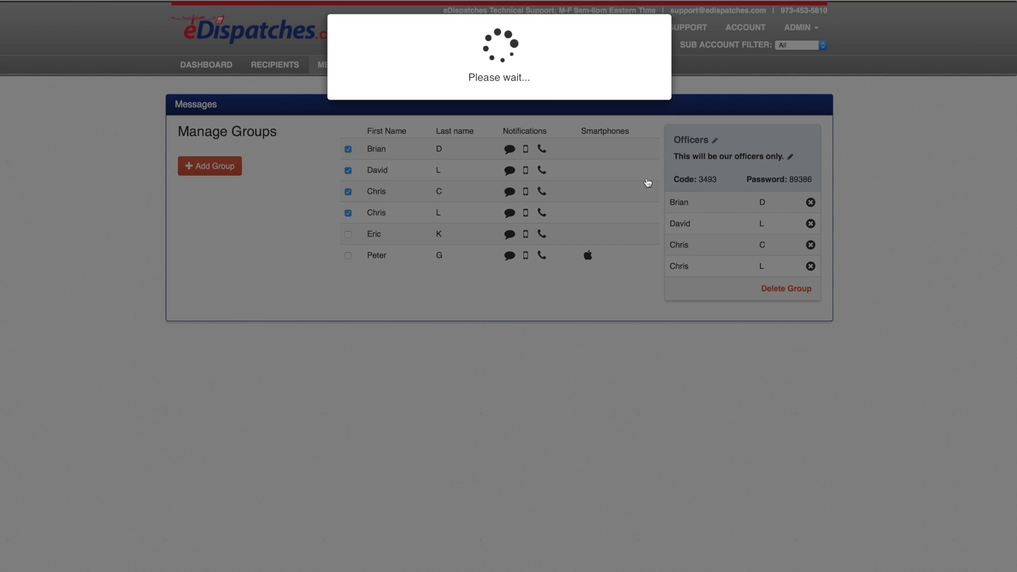
{"action": "left_click", "coordinate": [210, 166]}
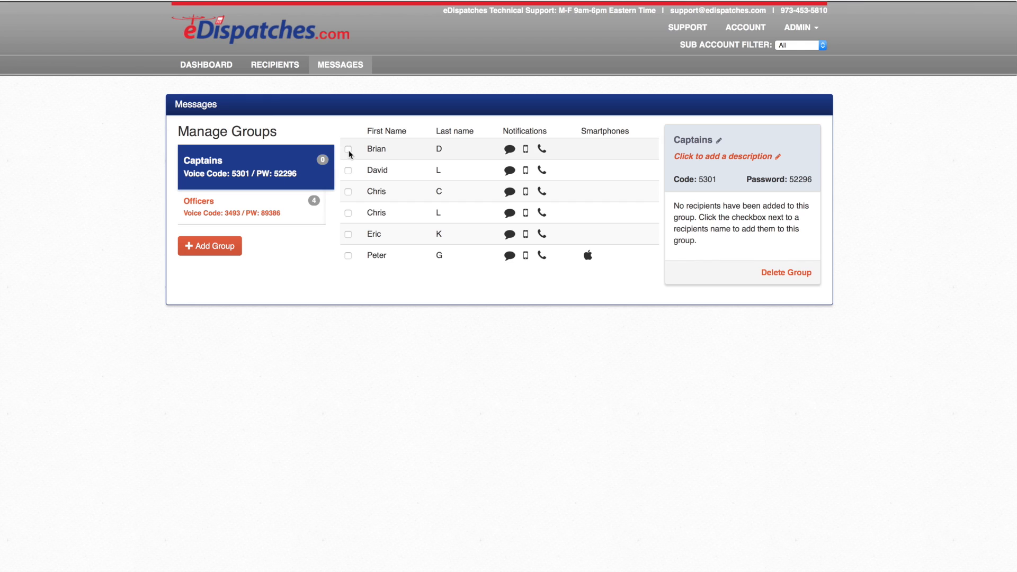
{"action": "left_click", "coordinate": [348, 170]}
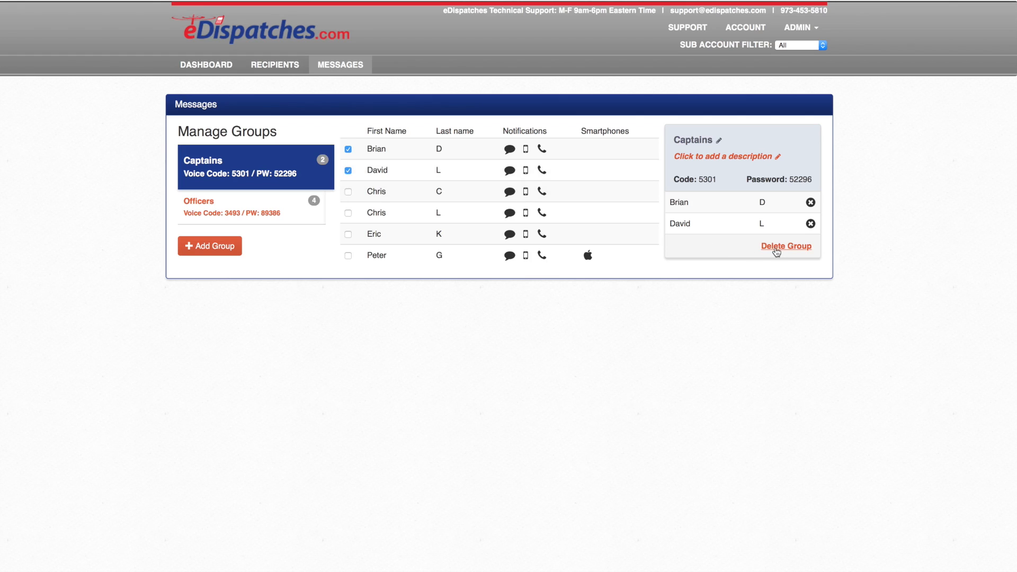
{"action": "mouse_move", "coordinate": [773, 251]}
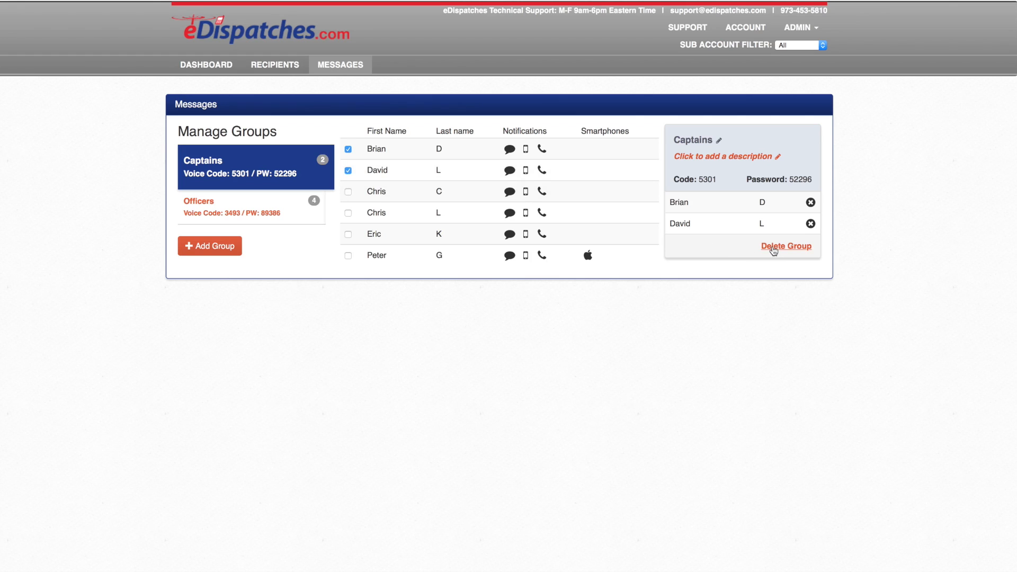
{"action": "mouse_move", "coordinate": [666, 226]}
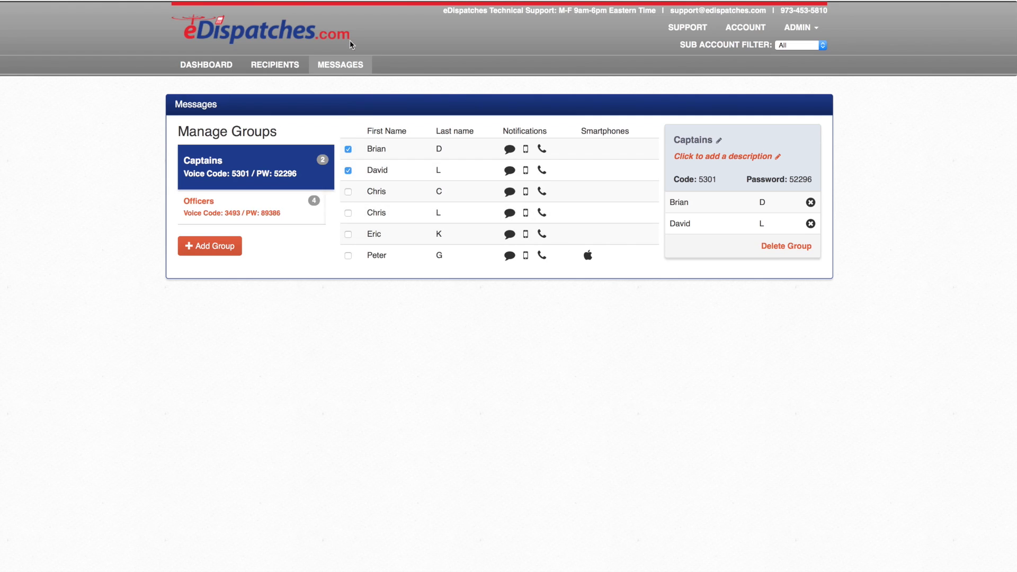
{"action": "left_click", "coordinate": [340, 64]}
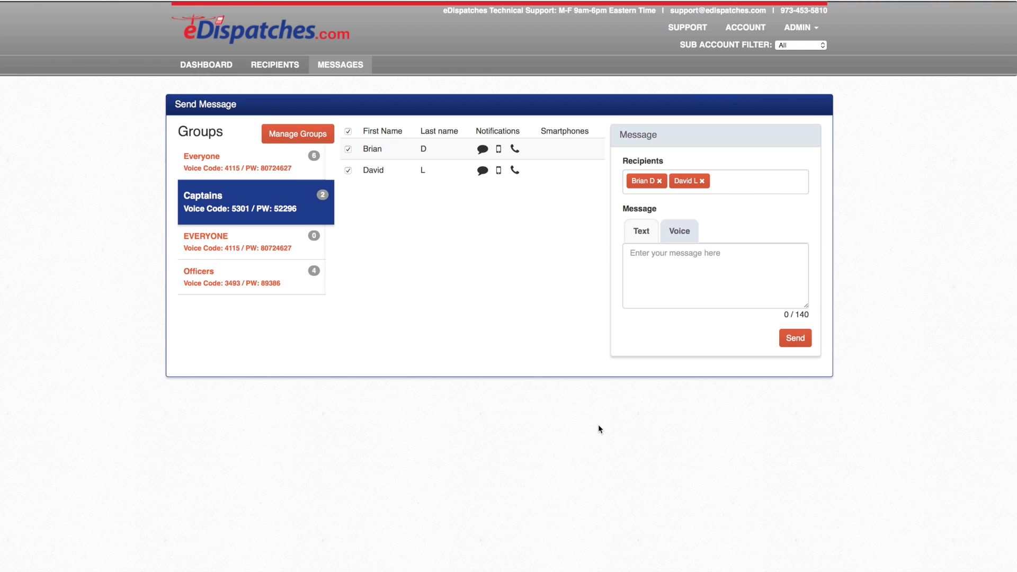
{"action": "mouse_move", "coordinate": [659, 418]}
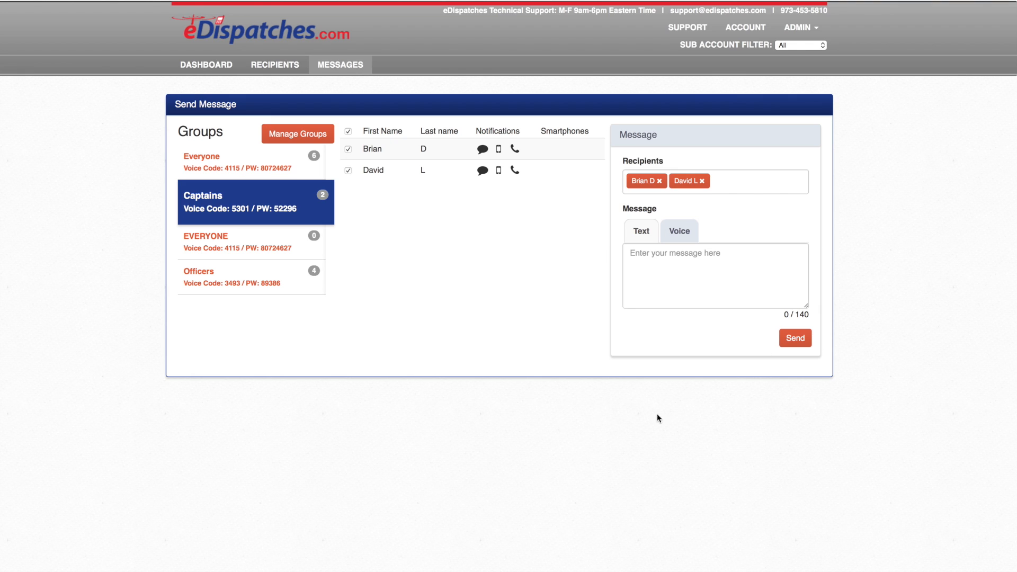
{"action": "left_click", "coordinate": [678, 231]}
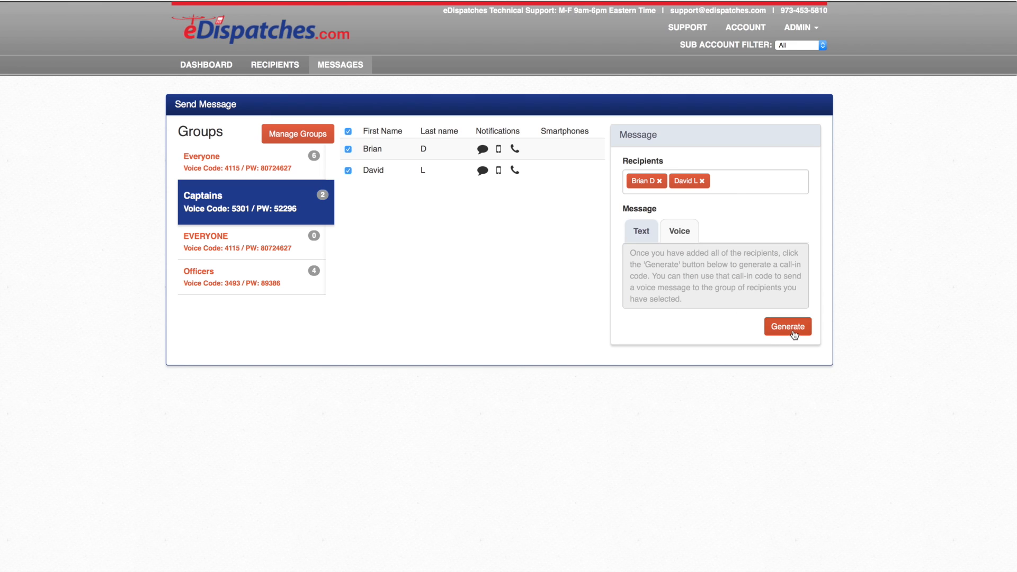
{"action": "left_click", "coordinate": [788, 326]}
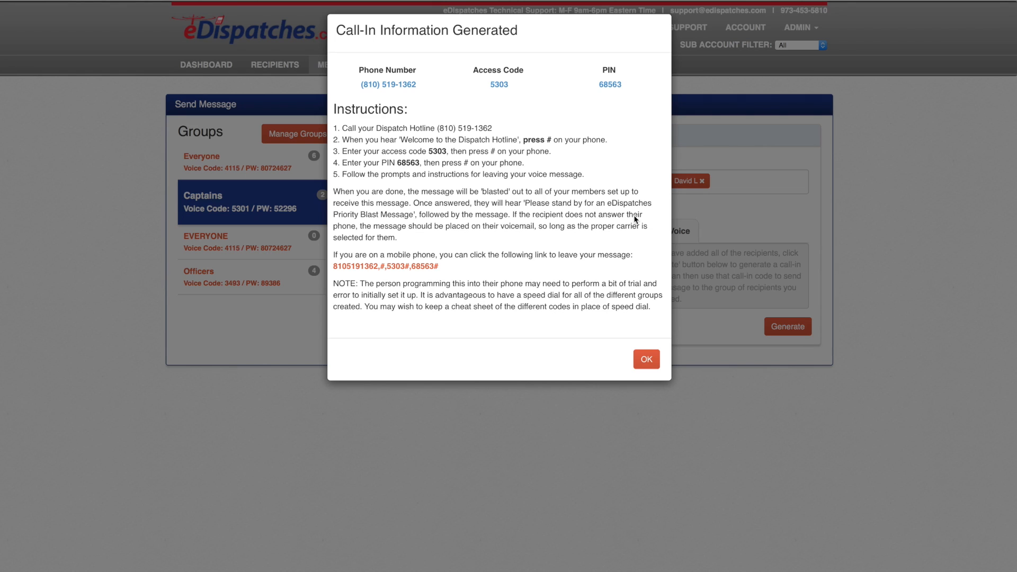
{"action": "left_click", "coordinate": [645, 358]}
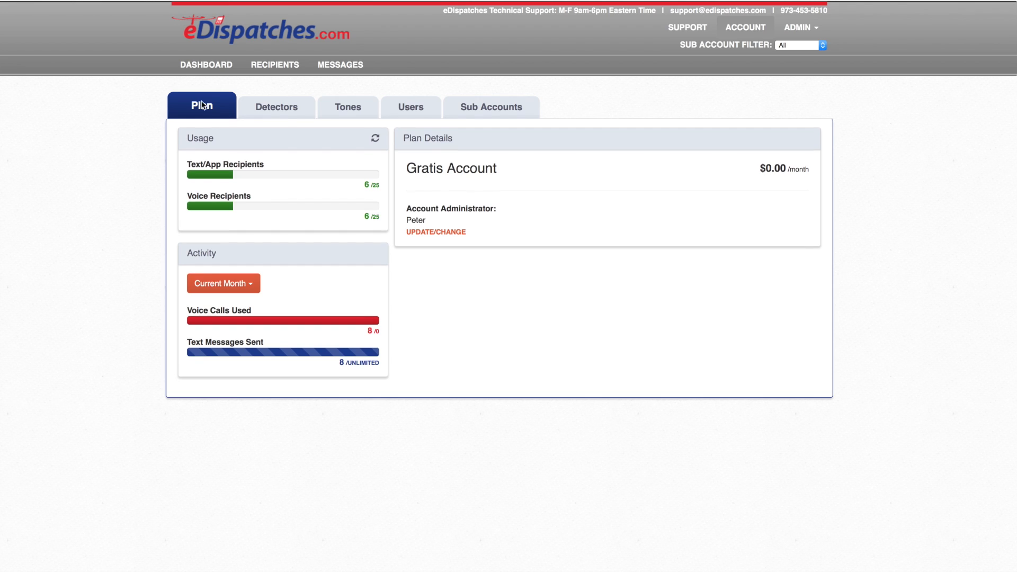
{"action": "mouse_move", "coordinate": [207, 108]}
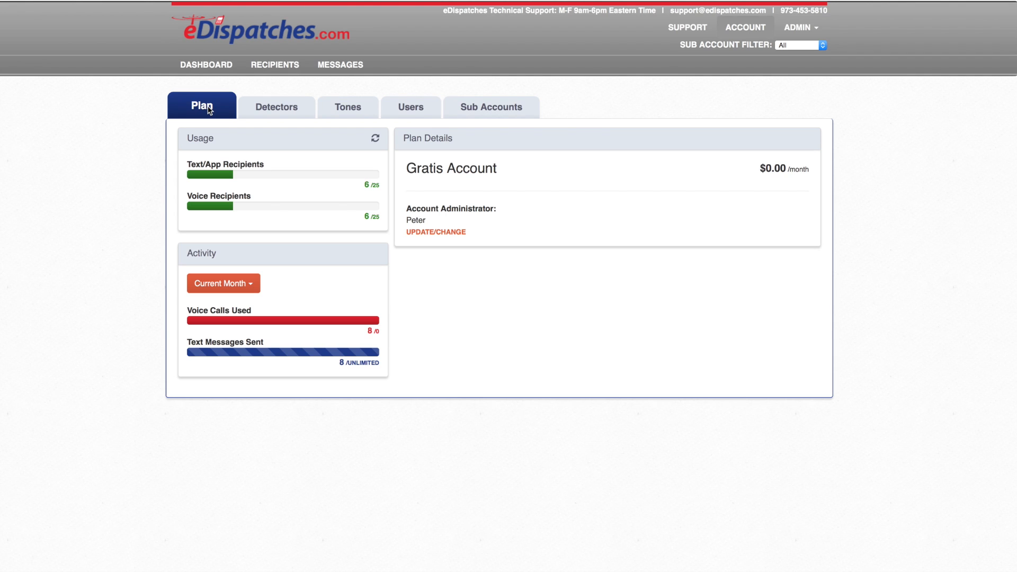
Review the Gratis Account plan usage, then bring up the DETECTOR3818 detector page.
{"action": "left_click", "coordinate": [271, 107]}
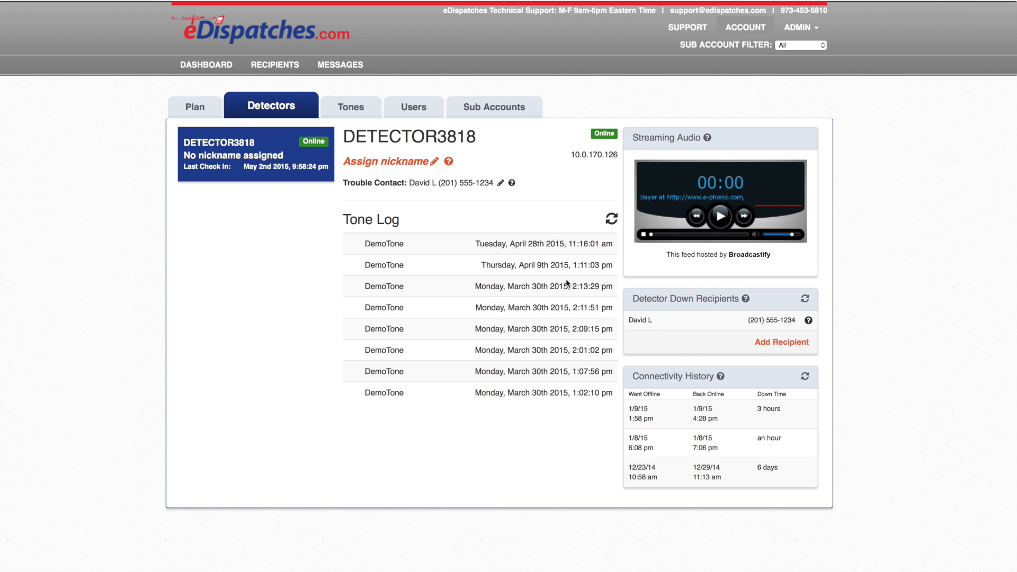
{"action": "mouse_move", "coordinate": [238, 206]}
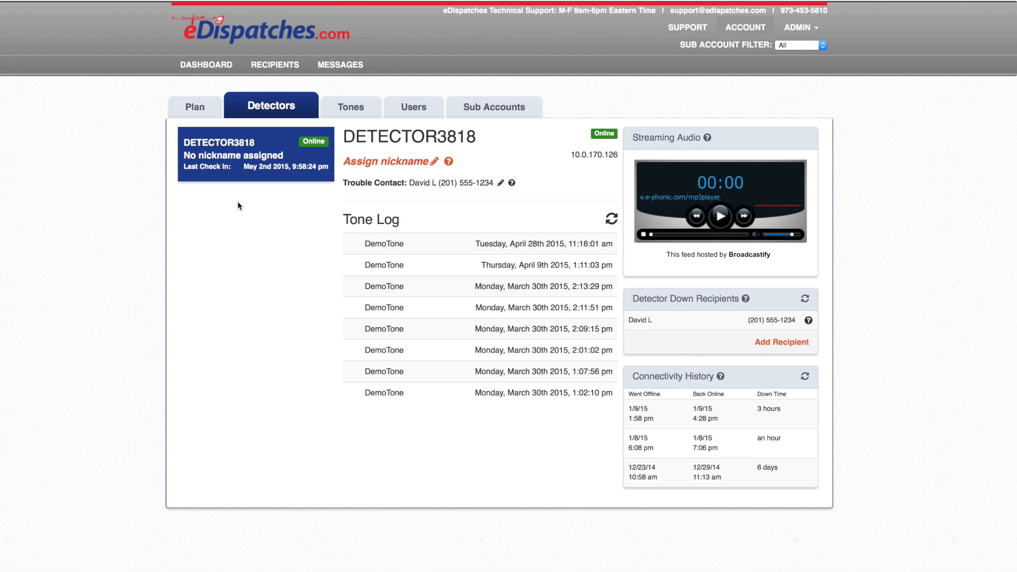
{"action": "mouse_move", "coordinate": [373, 195]}
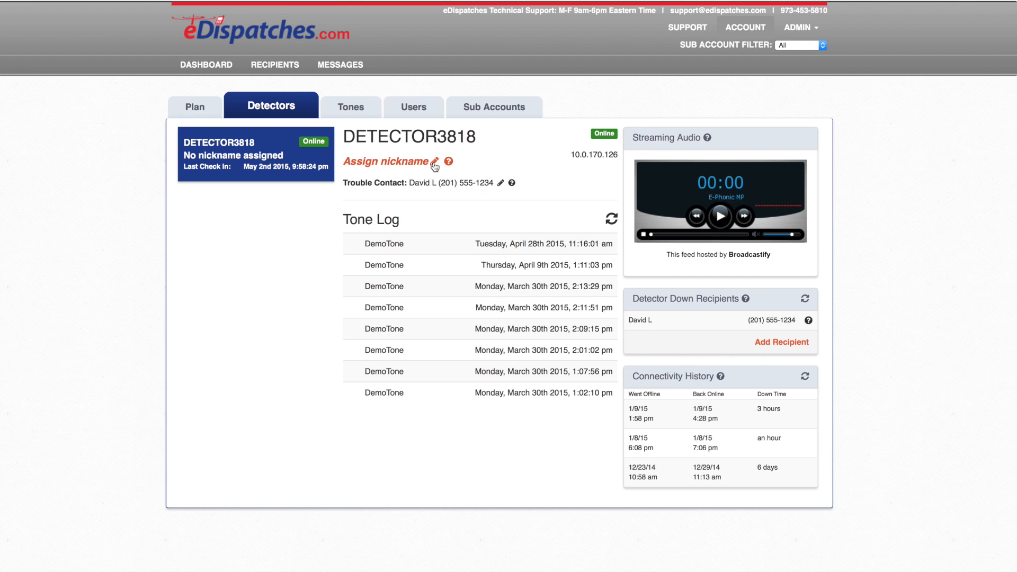
Nickname DETECTOR3818 'East Tower'.
{"action": "left_click", "coordinate": [386, 162]}
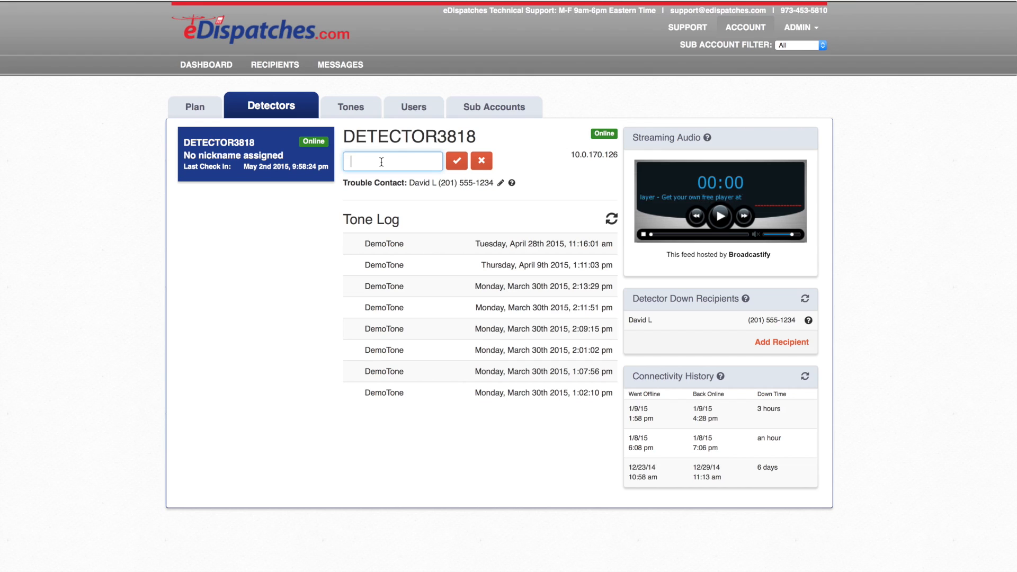
{"action": "type", "text": "East Tower"}
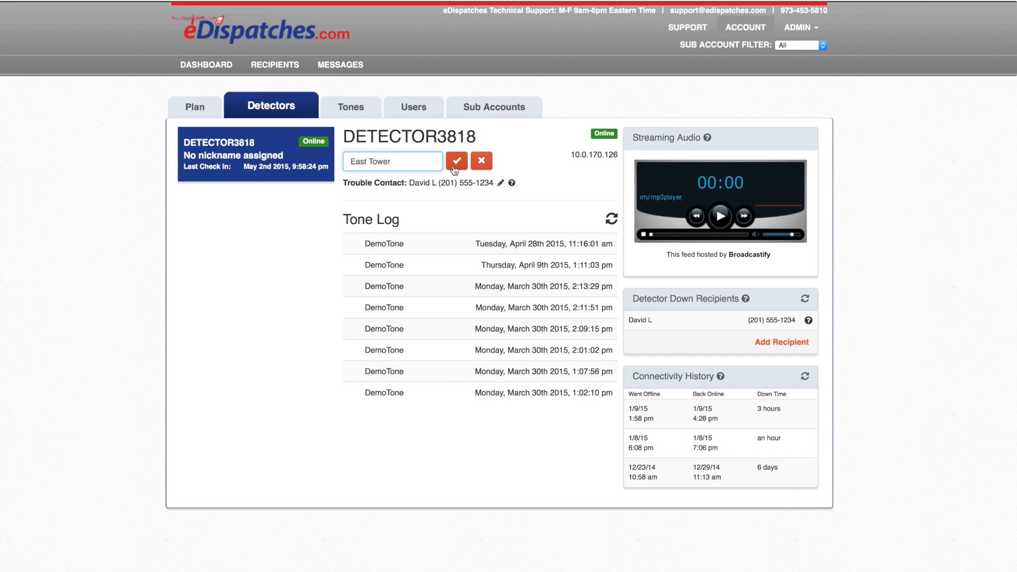
{"action": "left_click", "coordinate": [456, 160]}
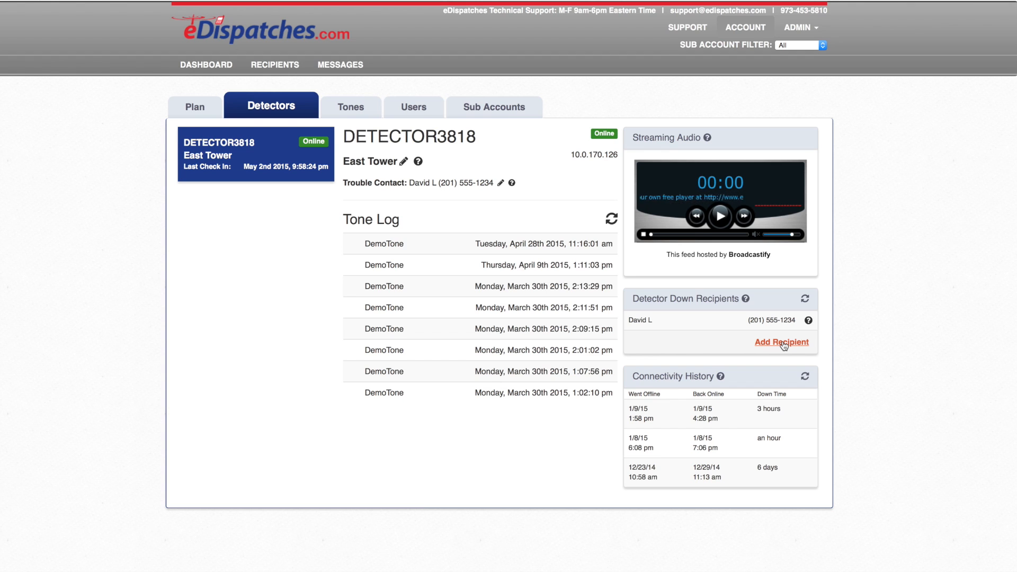
{"action": "left_click", "coordinate": [782, 342]}
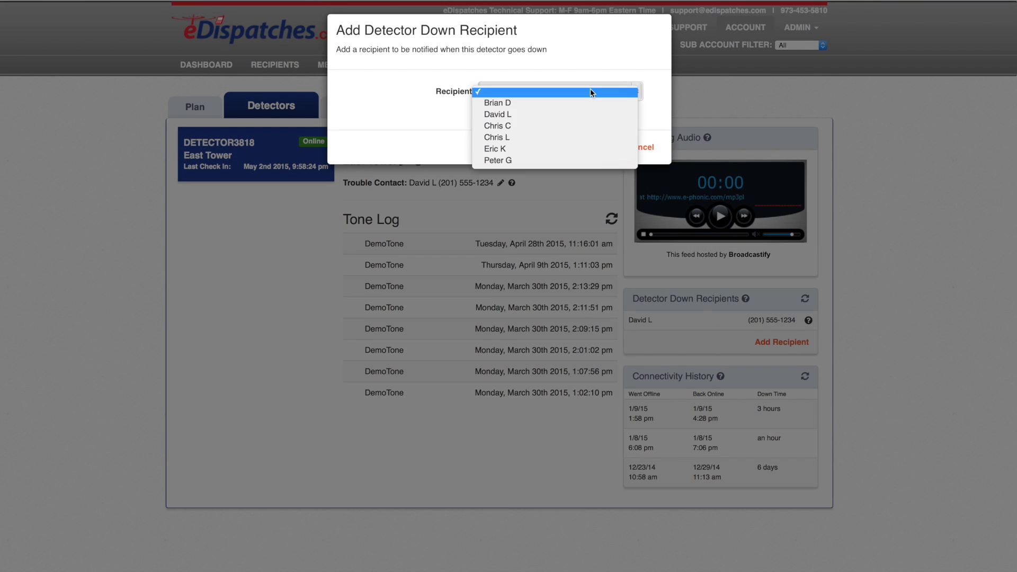
{"action": "left_click", "coordinate": [495, 148]}
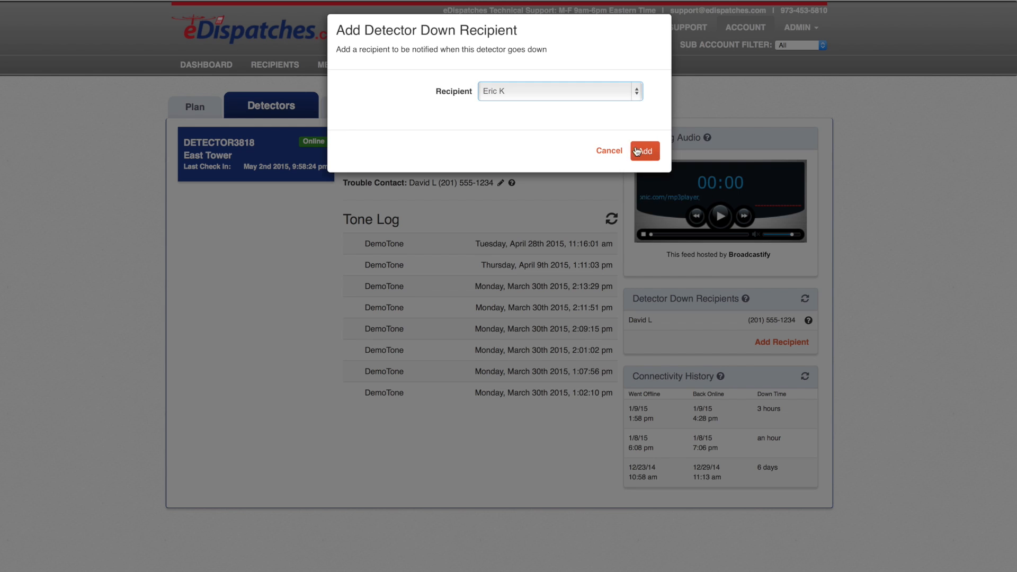
{"action": "left_click", "coordinate": [643, 151]}
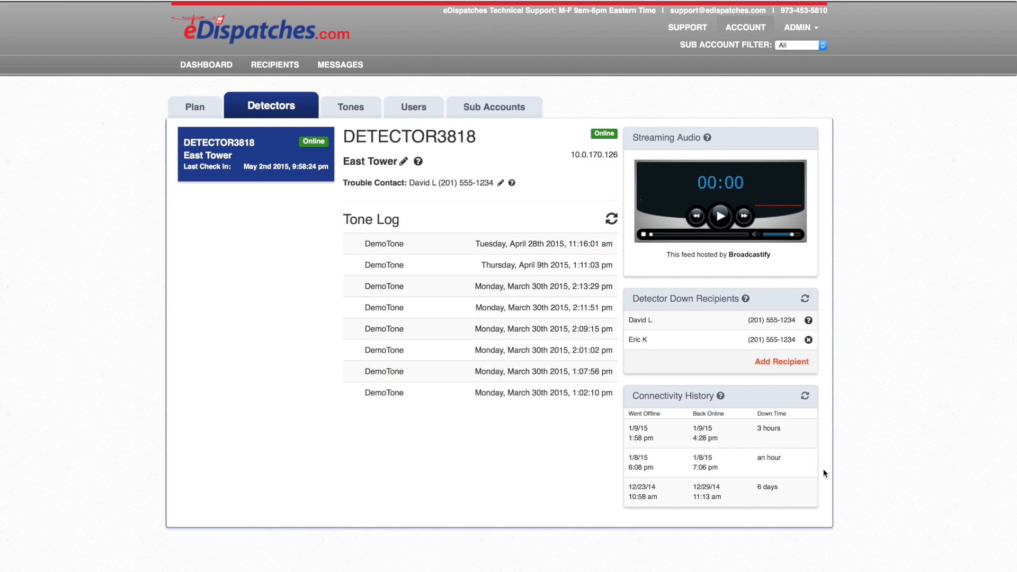
{"action": "left_click", "coordinate": [341, 106]}
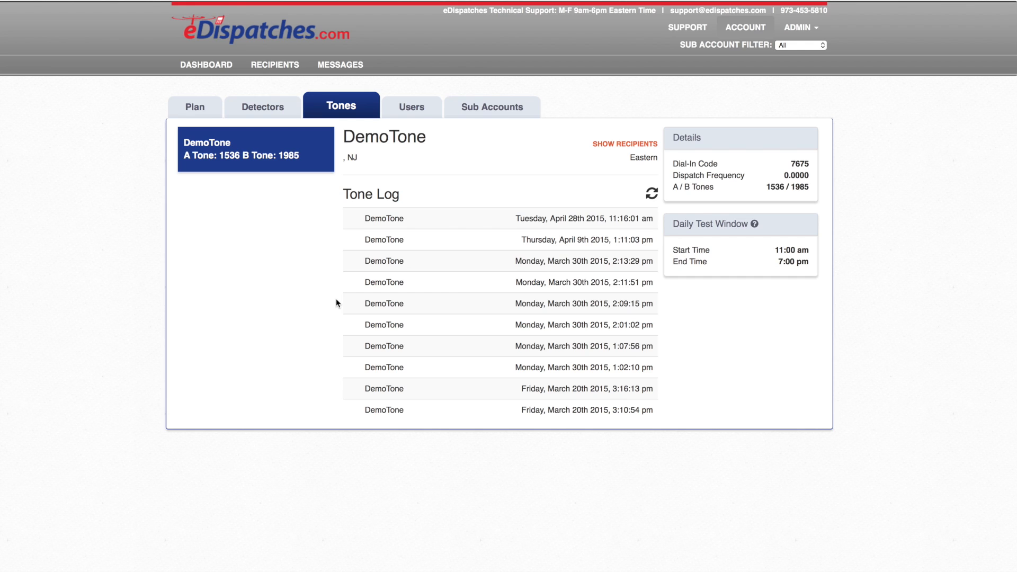
{"action": "mouse_move", "coordinate": [323, 176]}
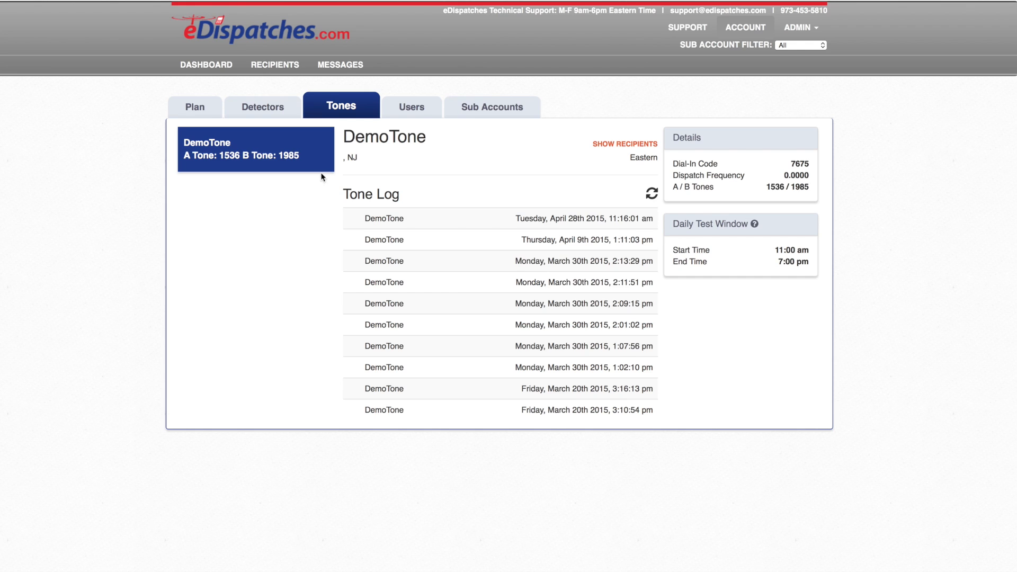
{"action": "mouse_move", "coordinate": [288, 242]}
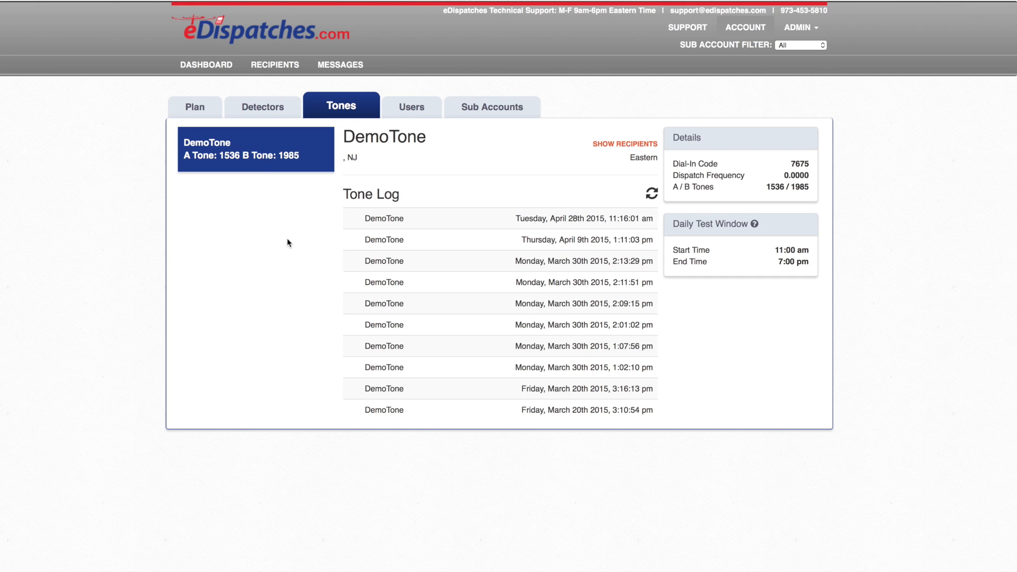
{"action": "mouse_move", "coordinate": [269, 223]}
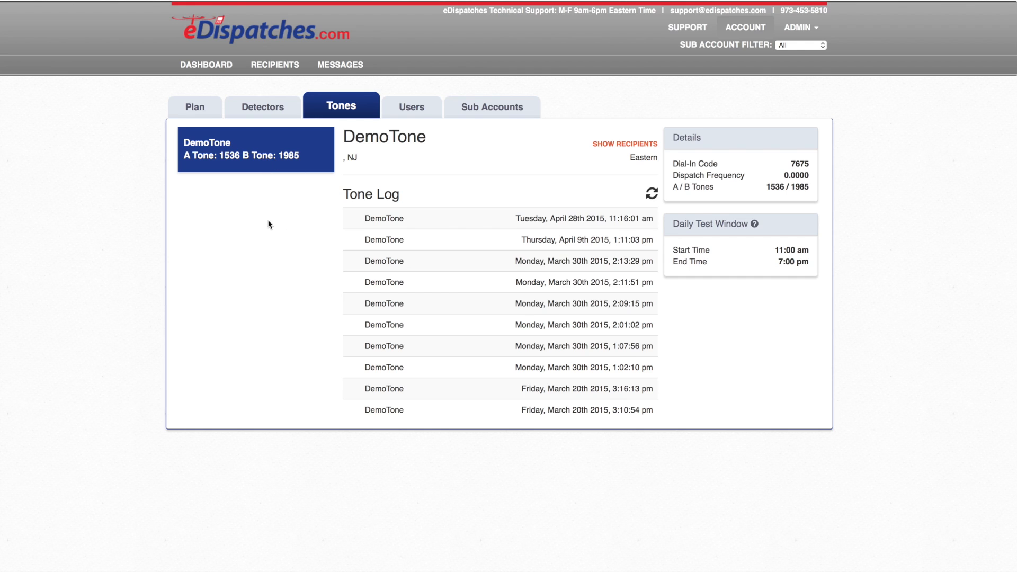
{"action": "mouse_move", "coordinate": [263, 202]}
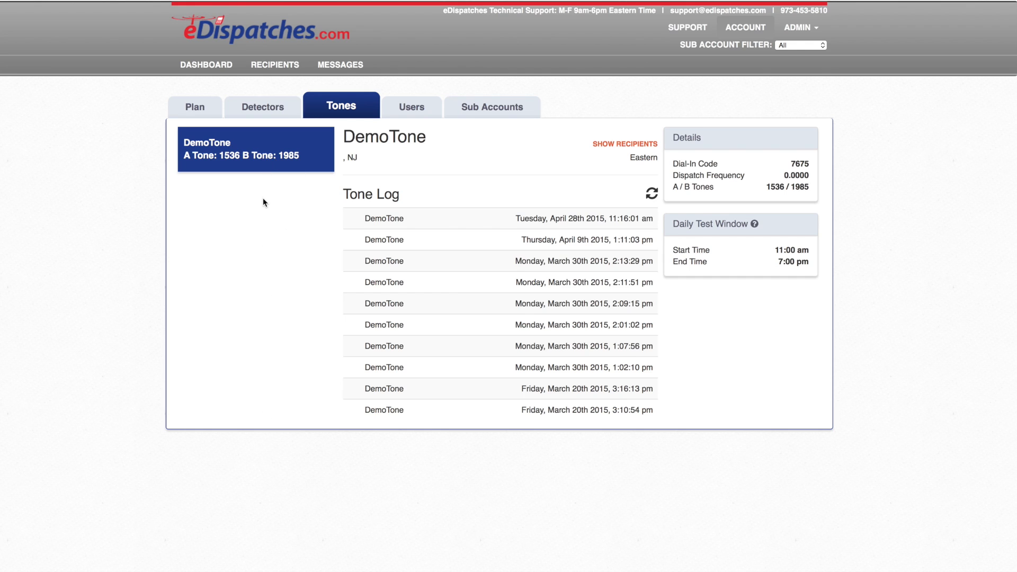
{"action": "mouse_move", "coordinate": [375, 213]}
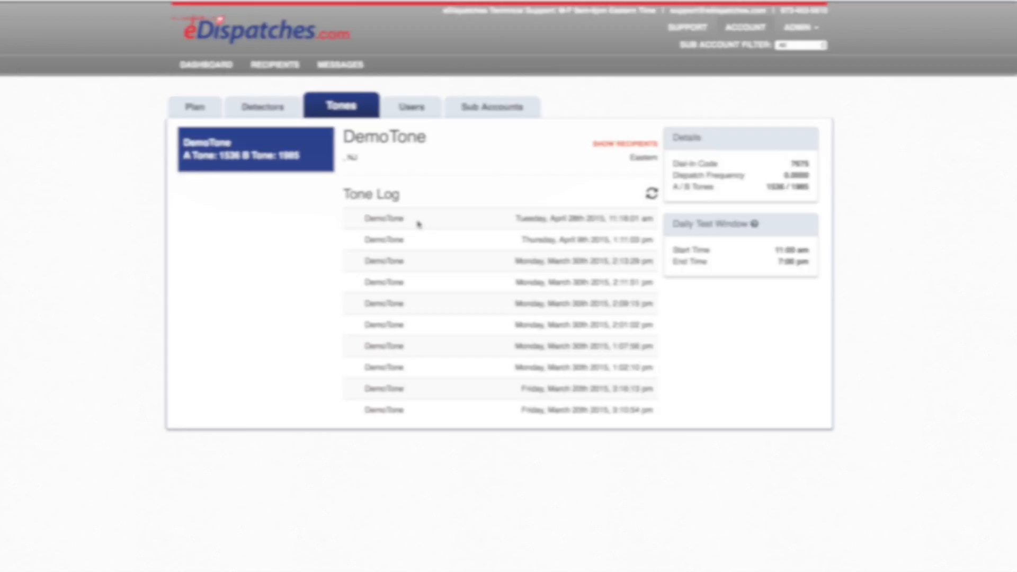
Review DemoTone's dial-in code, tone log and test window, then view Users.
{"action": "left_click", "coordinate": [403, 107]}
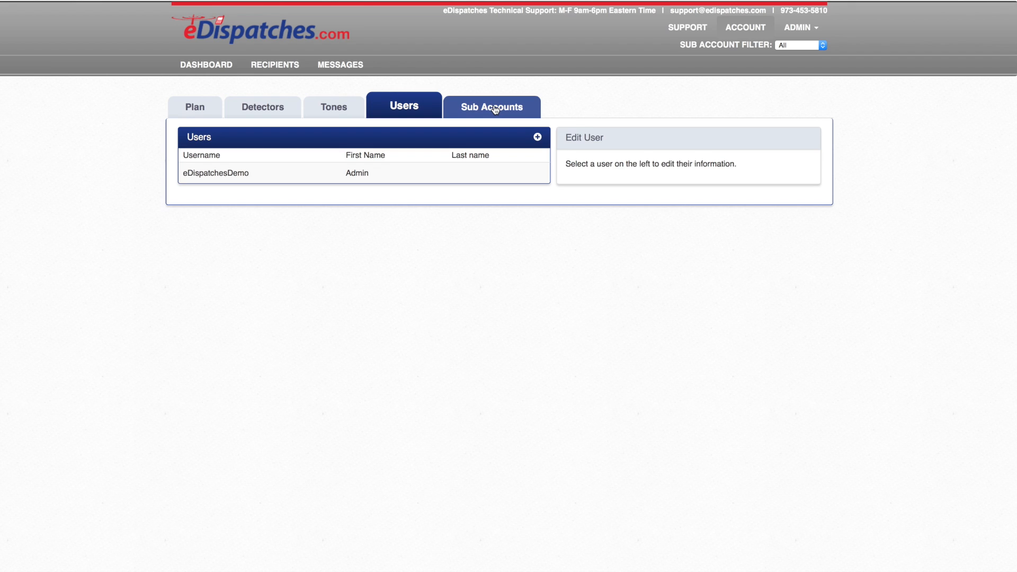
Check the lone eDispatchesDemo admin user, then view the Sub Accounts overview.
{"action": "left_click", "coordinate": [487, 106]}
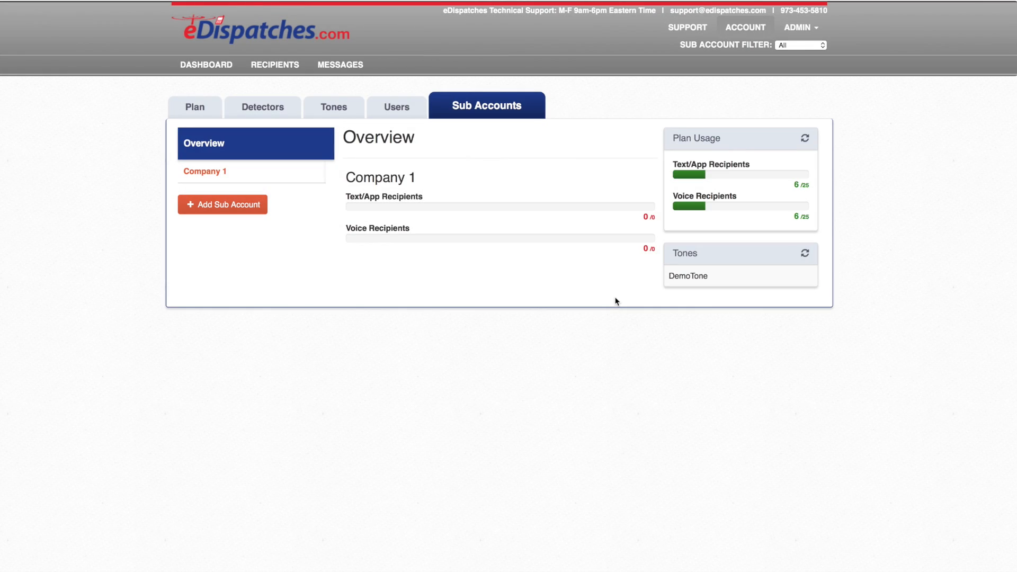
{"action": "mouse_move", "coordinate": [581, 289]}
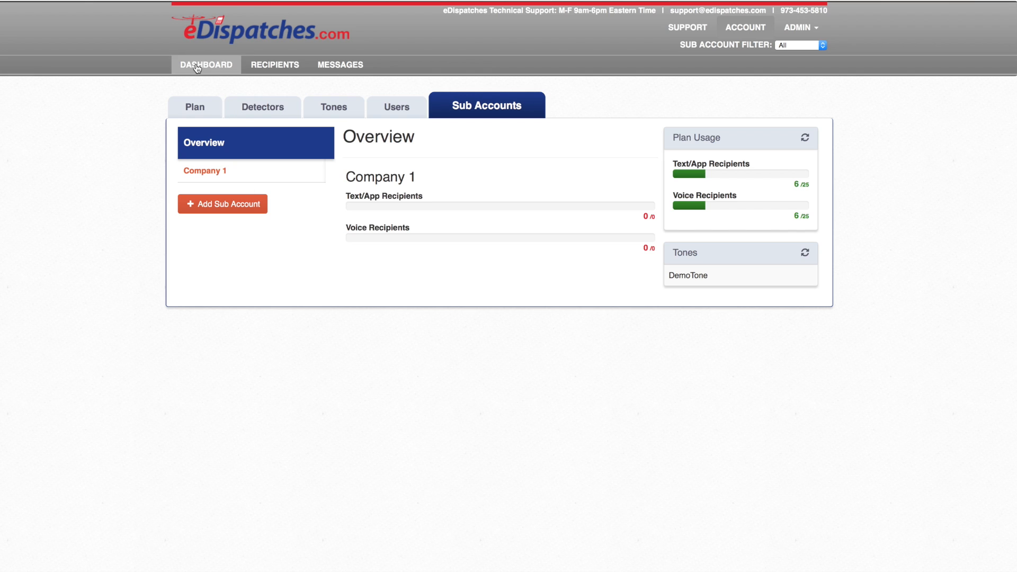
Leave the Company 1 sub account overview for the dashboard showing the East Tower detector.
{"action": "left_click", "coordinate": [205, 64]}
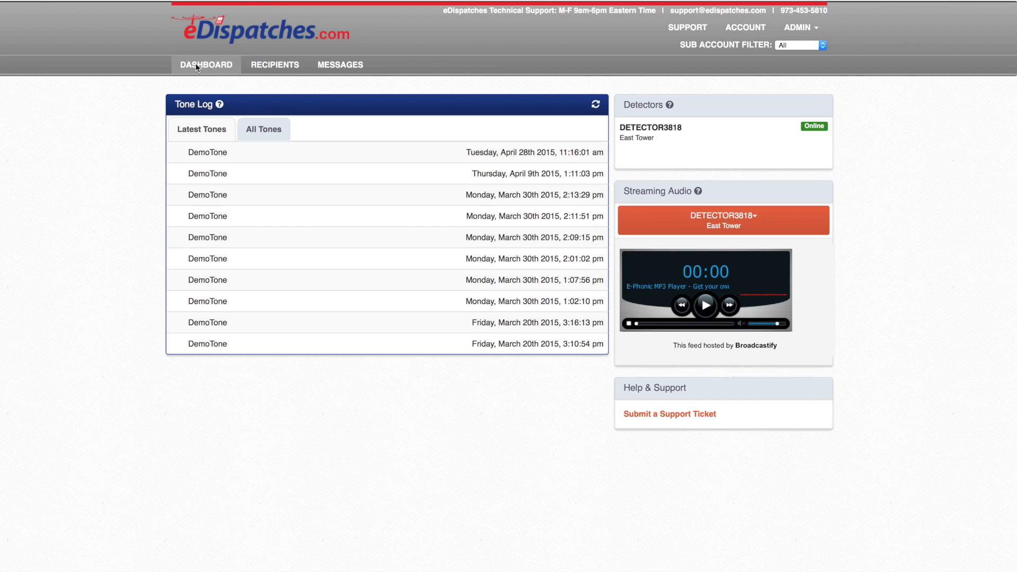